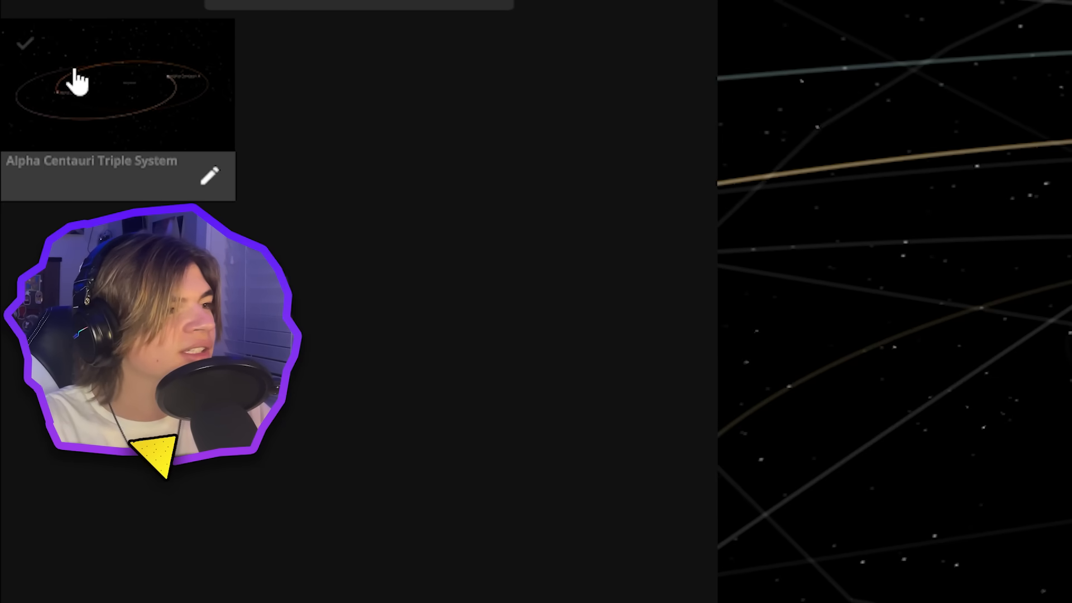
Load the Alpha Centauri Triple System, dismiss its description, visit Proxima Centauri and settle on Alpha Centauri A.
left_click(116, 82)
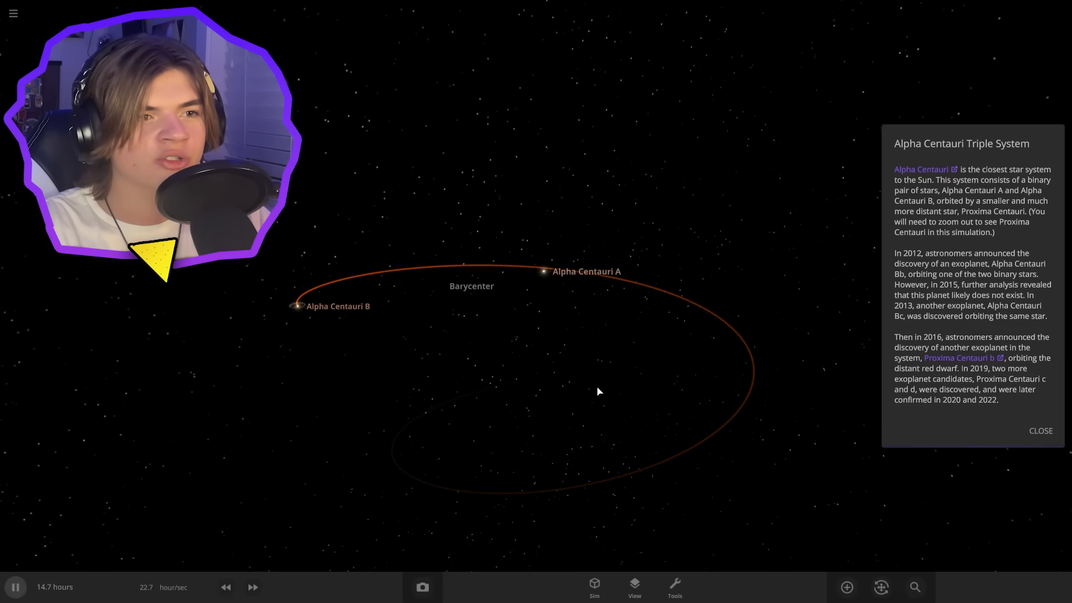
left_click(1040, 431)
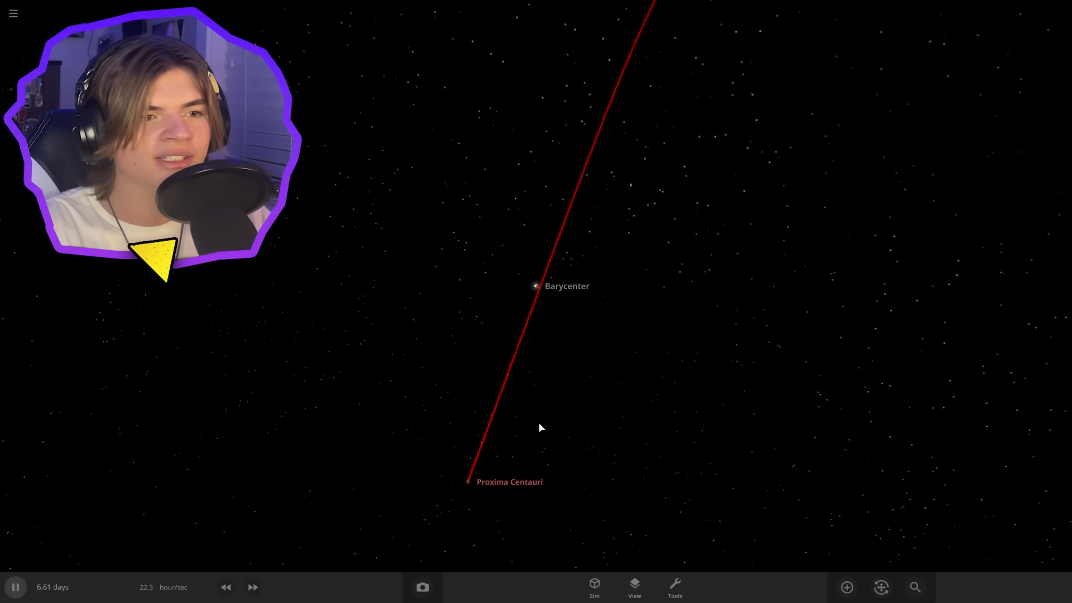
left_click(468, 481)
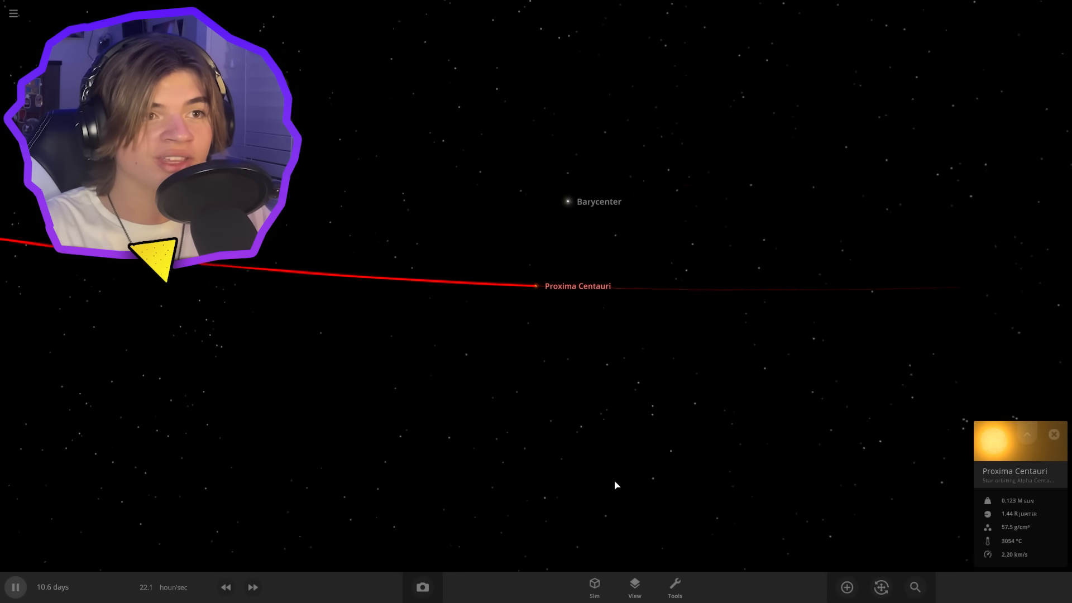
left_click(568, 201)
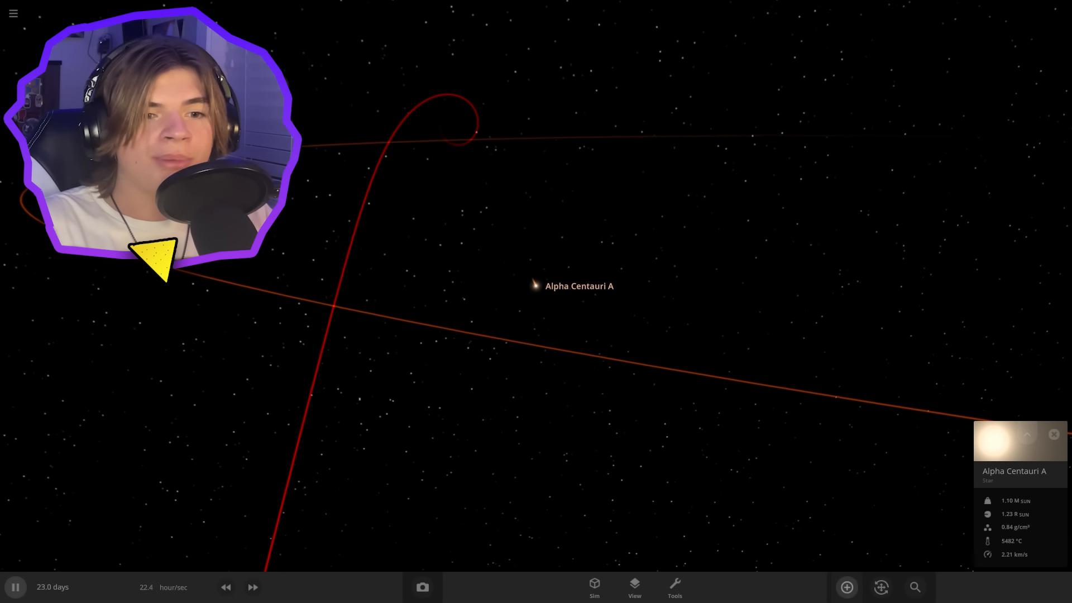
left_click(845, 586)
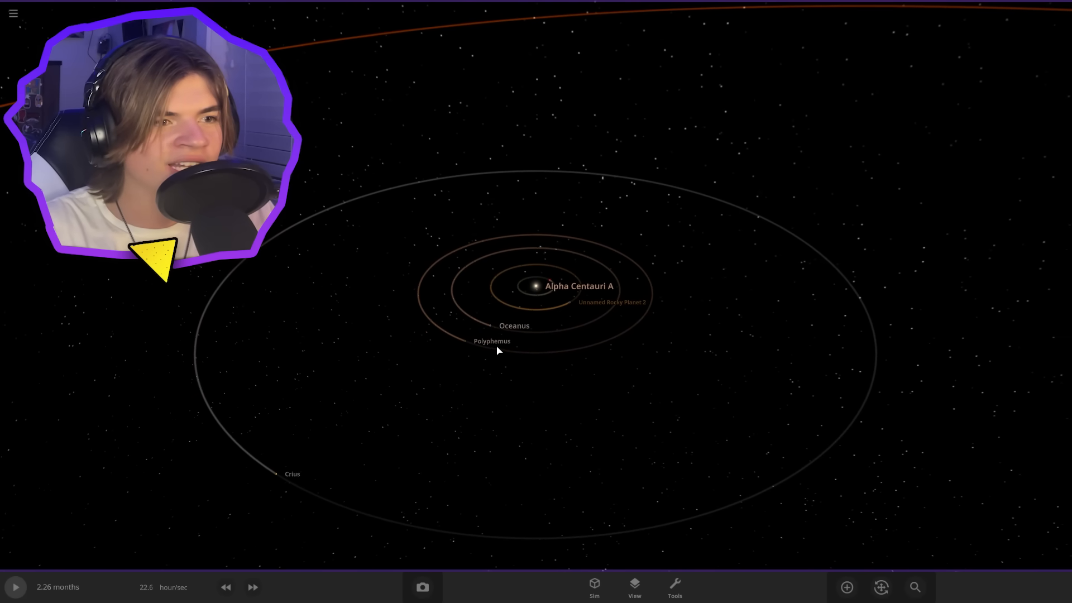
Select Polyphemus to show its properties (6.66 Earth masses).
left_click(491, 341)
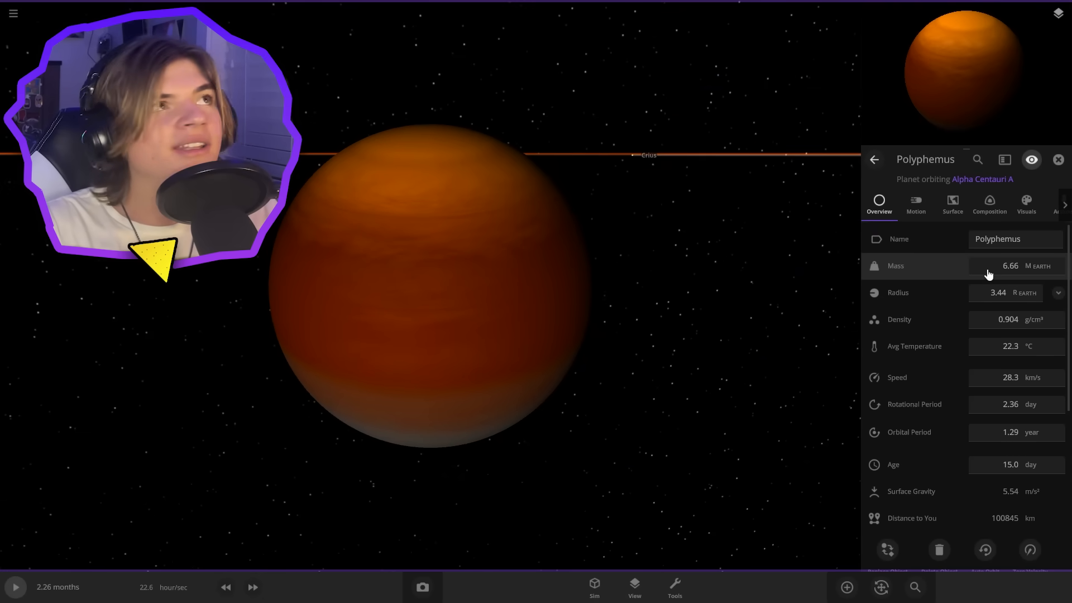
mouse_move(979, 266)
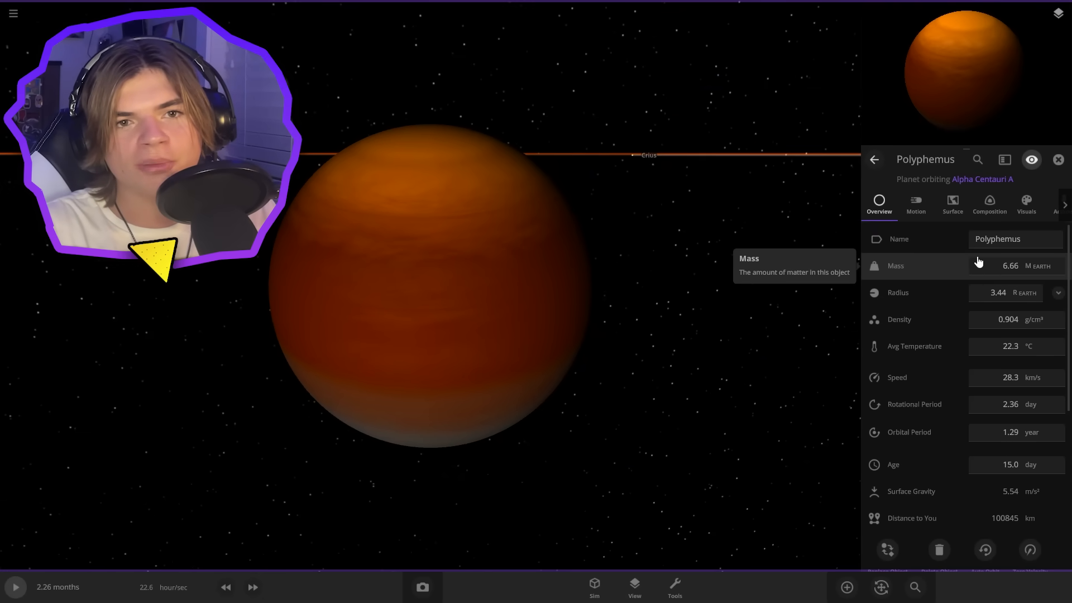
Set Polyphemus to 1.00 Jupiter mass with an 8.60 Earth-radii radius.
left_click(1011, 266)
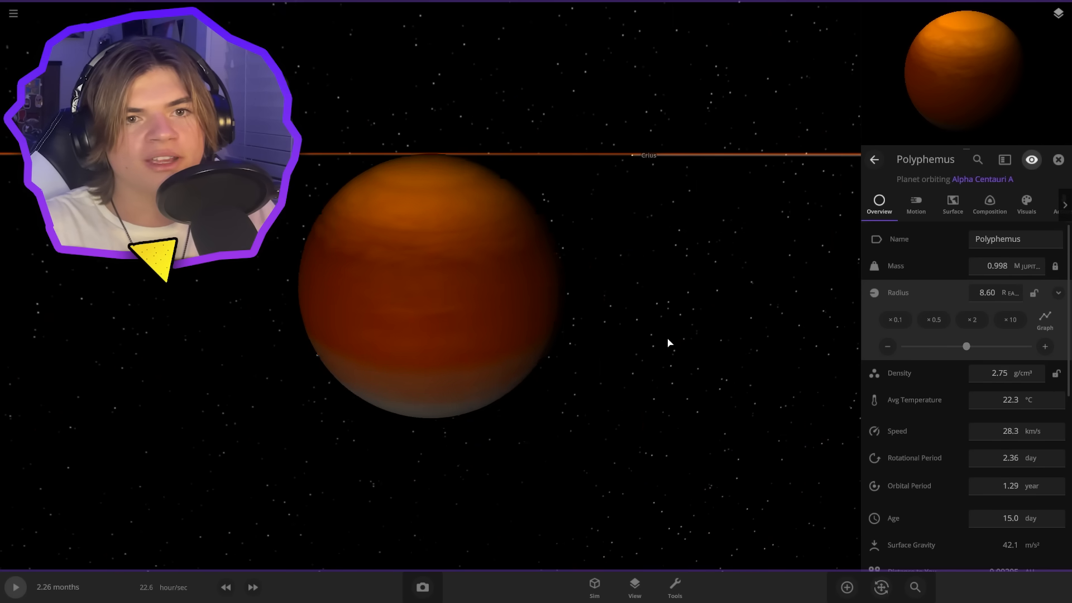
left_click(1005, 265)
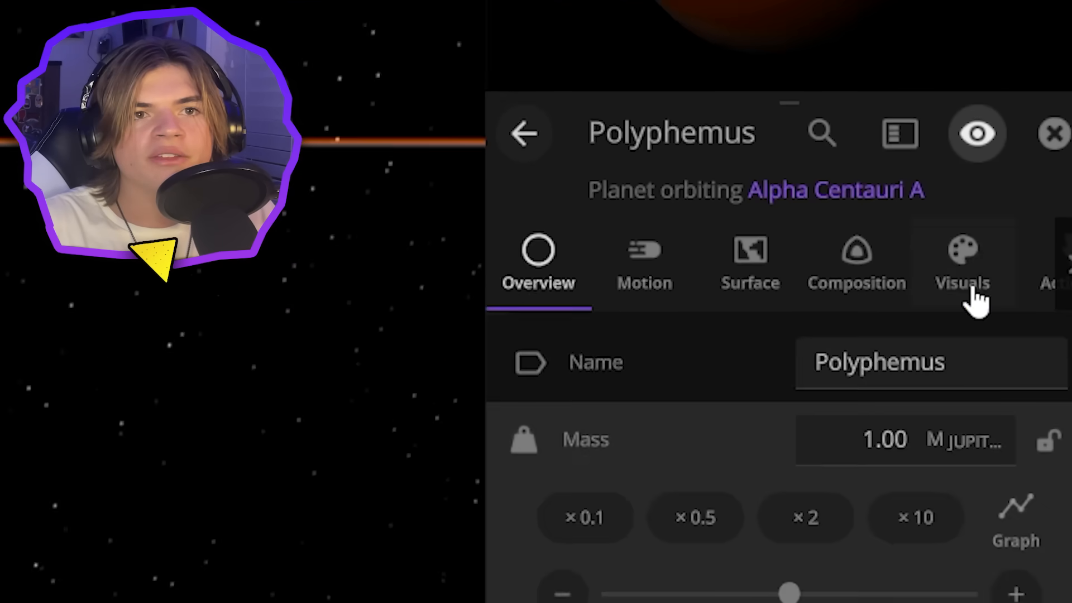
Switch Polyphemus's bands to Custom with added blue and white colours replacing the orange look.
left_click(960, 267)
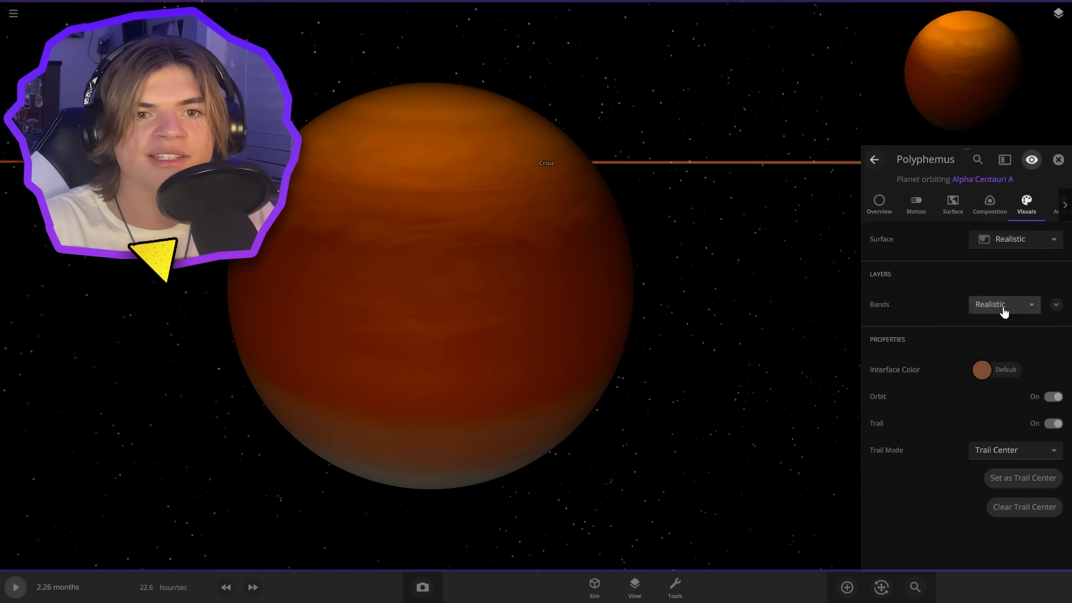
left_click(1003, 304)
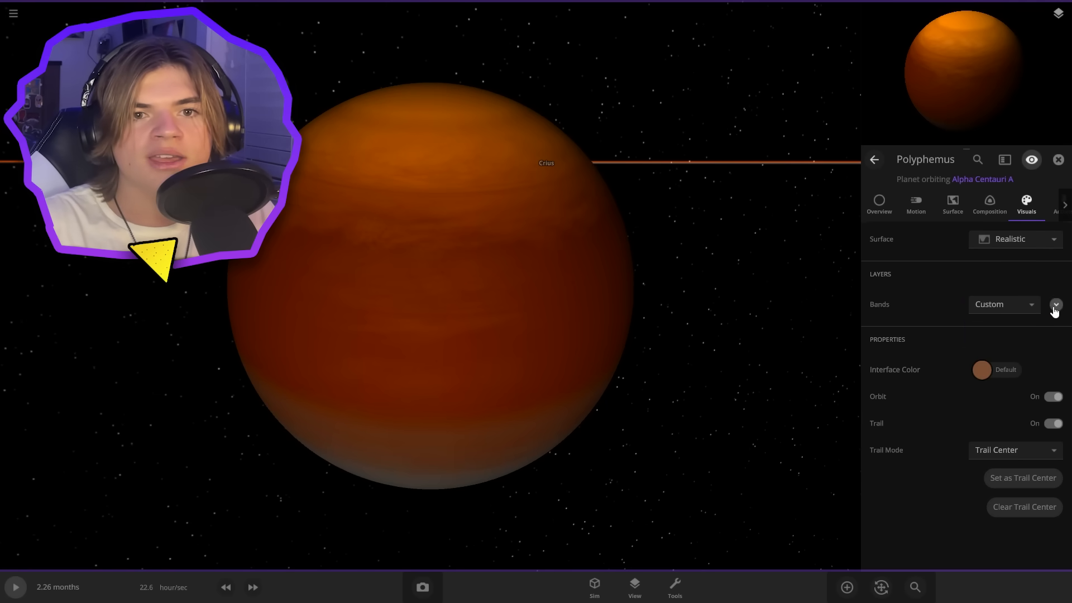
left_click(1055, 304)
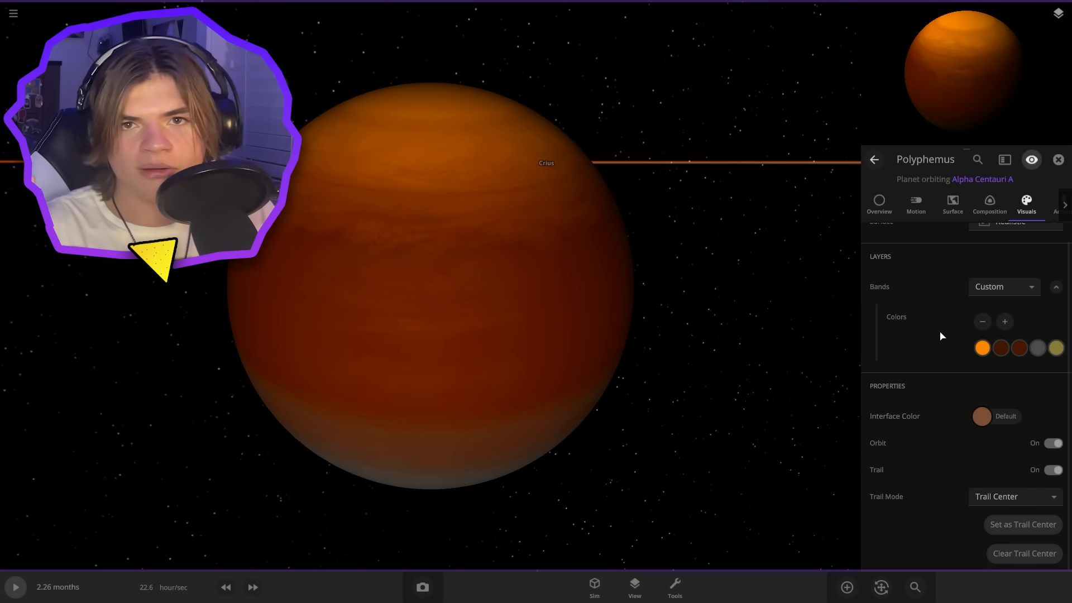
left_click(1004, 322)
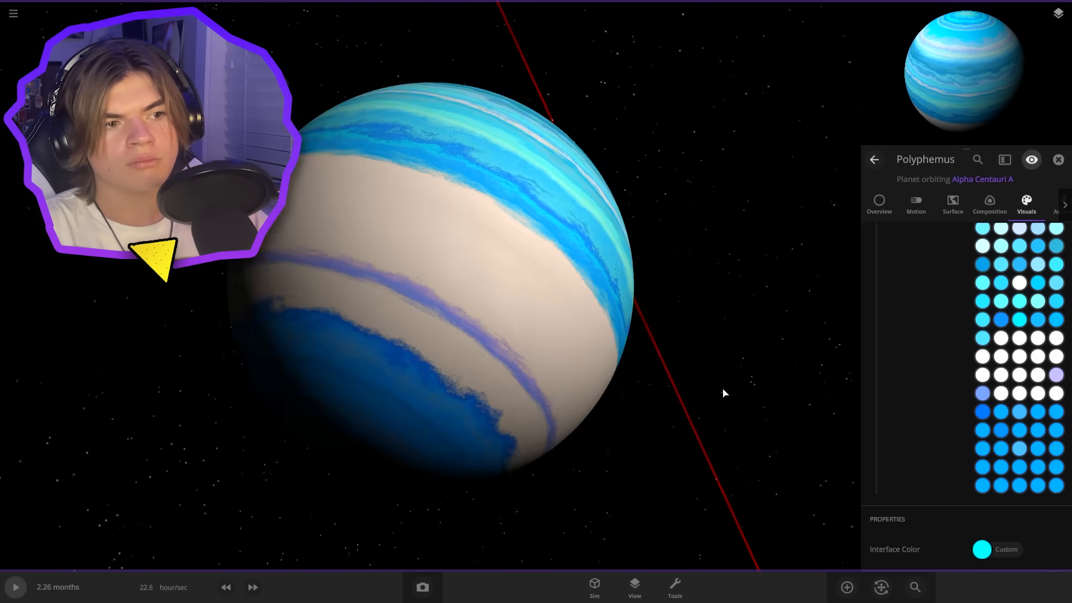
left_click(1018, 376)
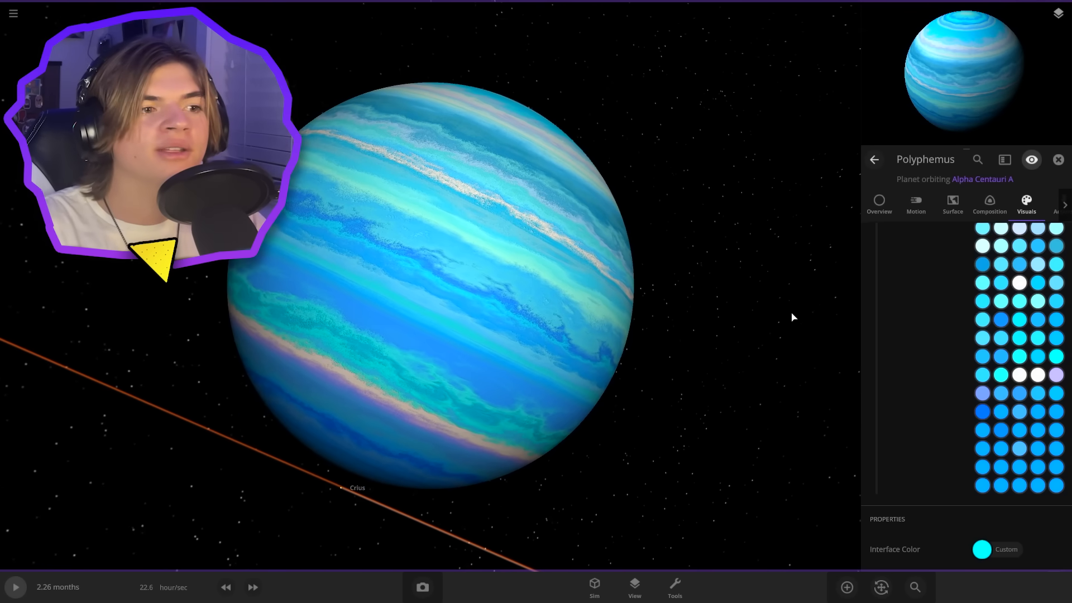
scroll("down", 3)
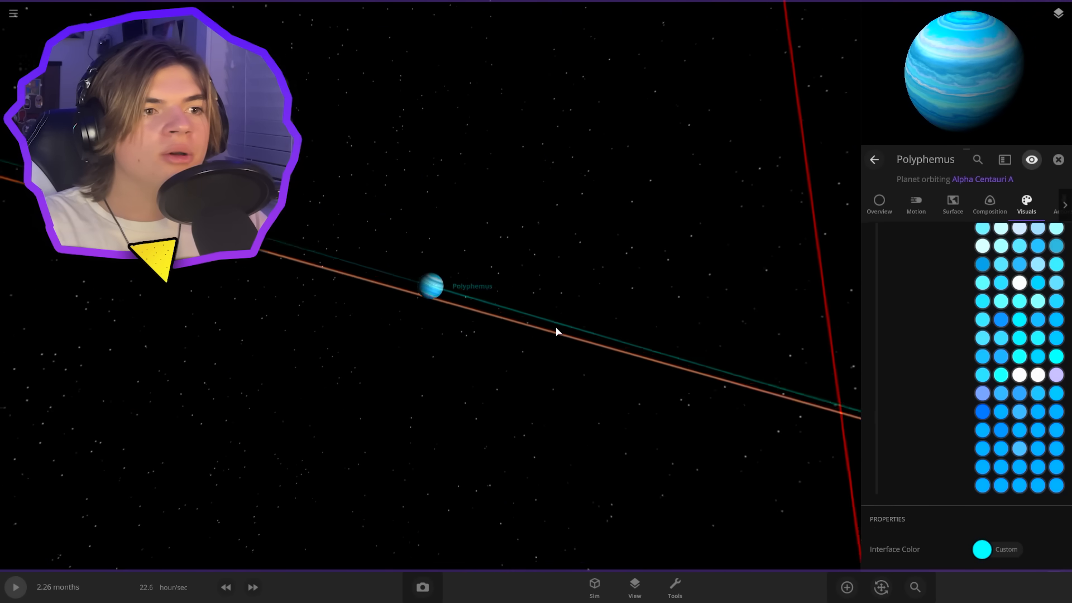
left_click(878, 203)
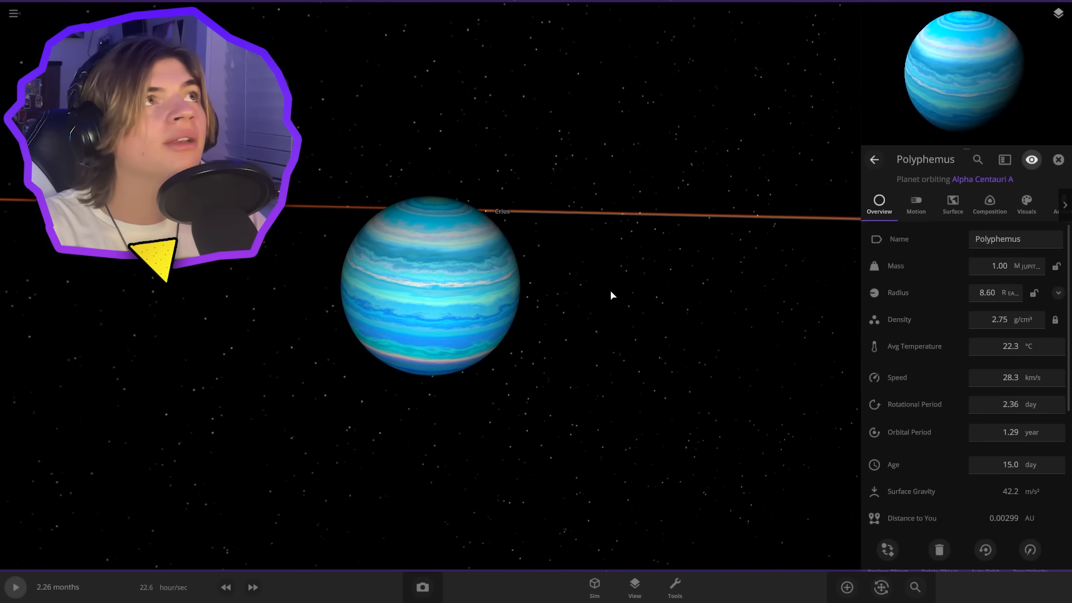
Add a moon (Opiu, 5723 km radius) from the Moons catalogue in orbit around Polyphemus.
left_click(846, 587)
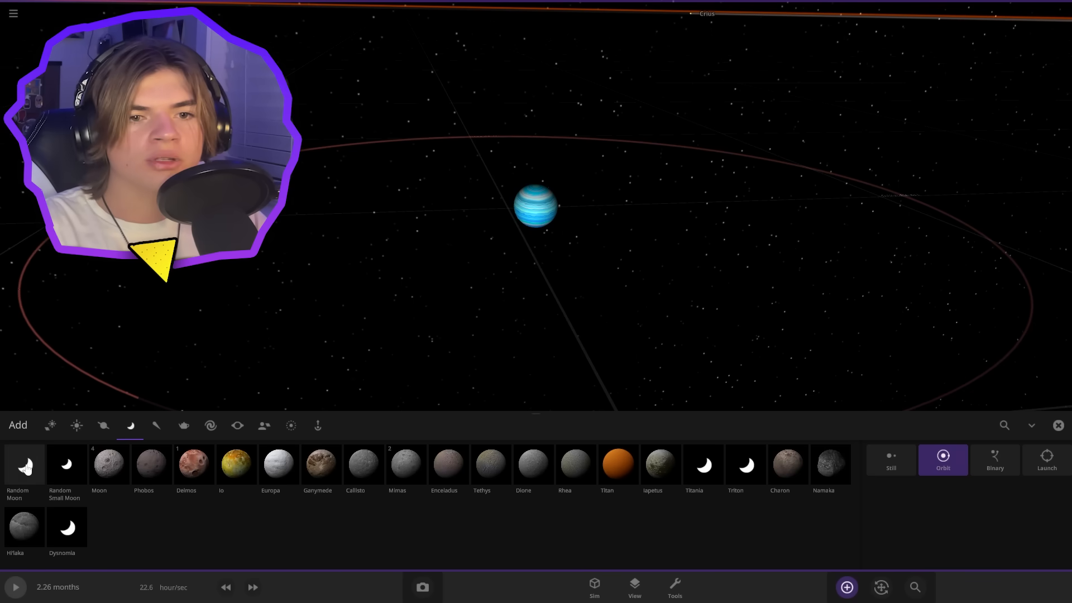
left_click(23, 465)
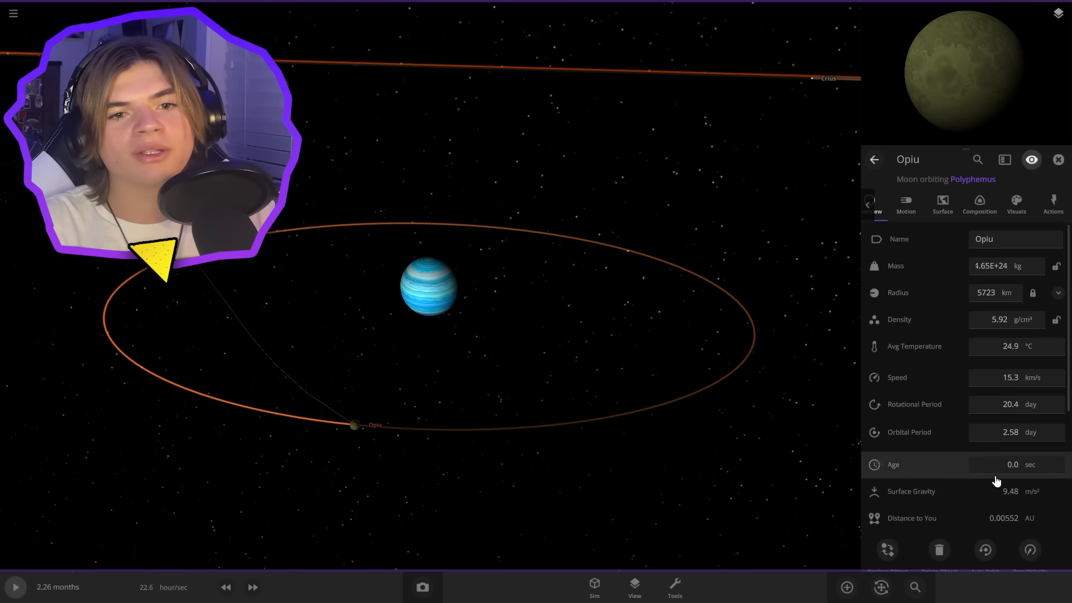
Halve the moon's mass to 0.604 Earth masses and rename it Pandora.
left_click(991, 266)
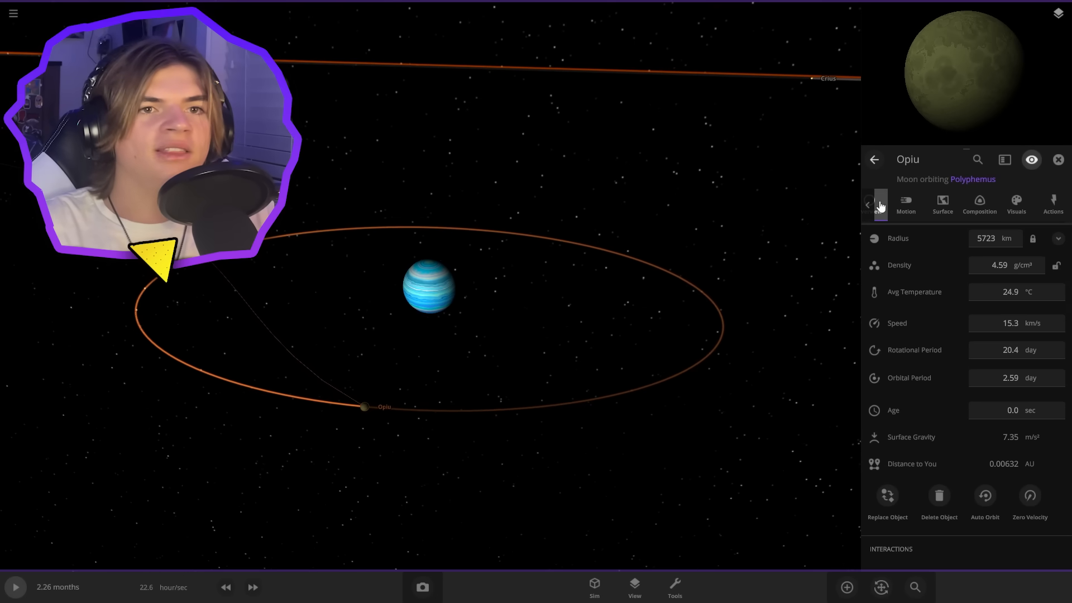
left_click(877, 204)
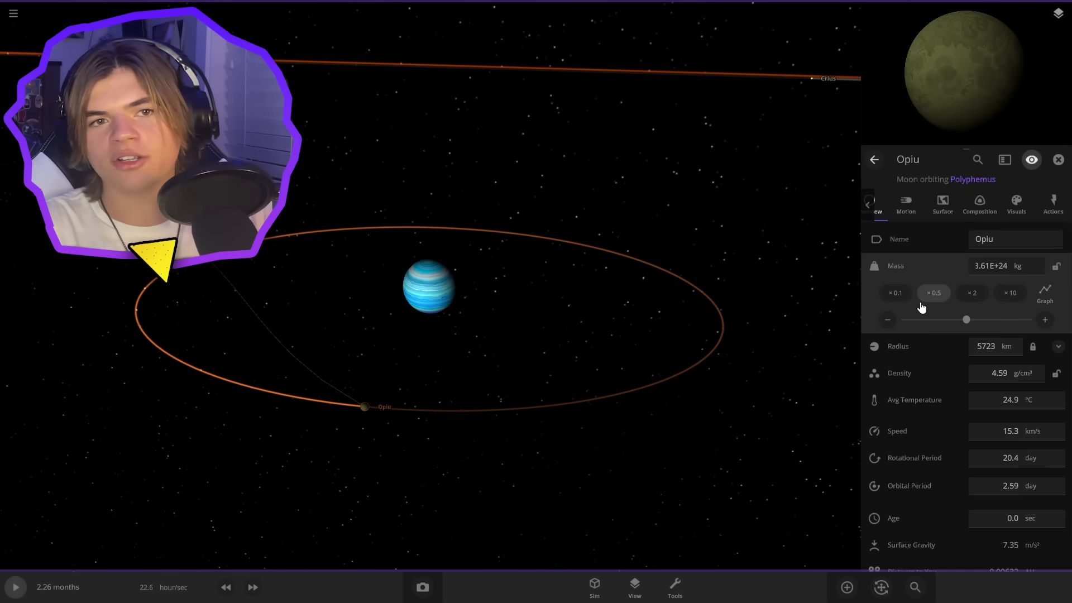
left_click(1015, 239)
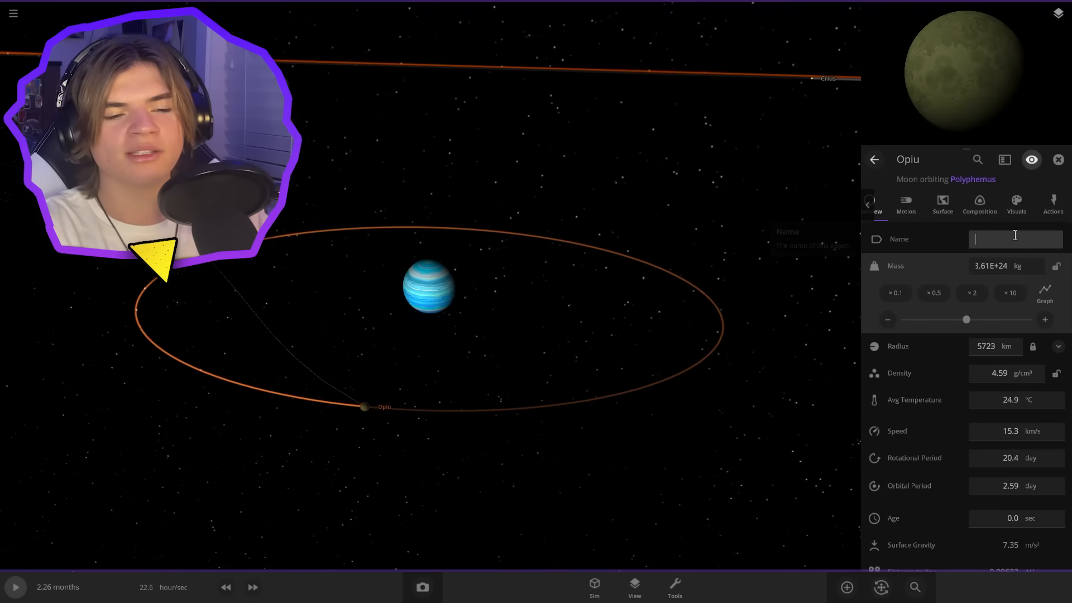
type("P")
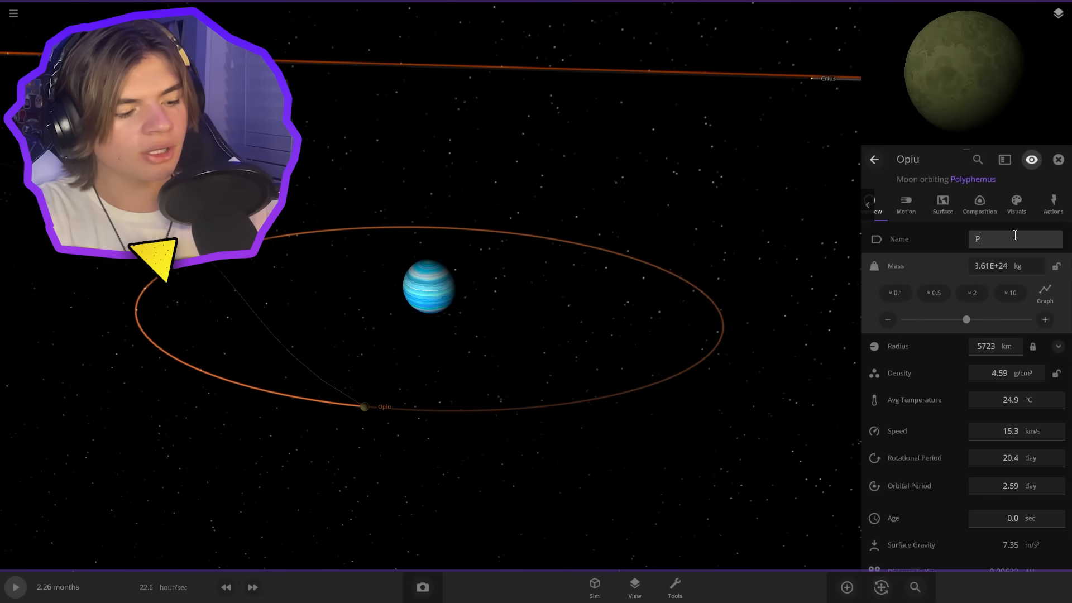
type("andora")
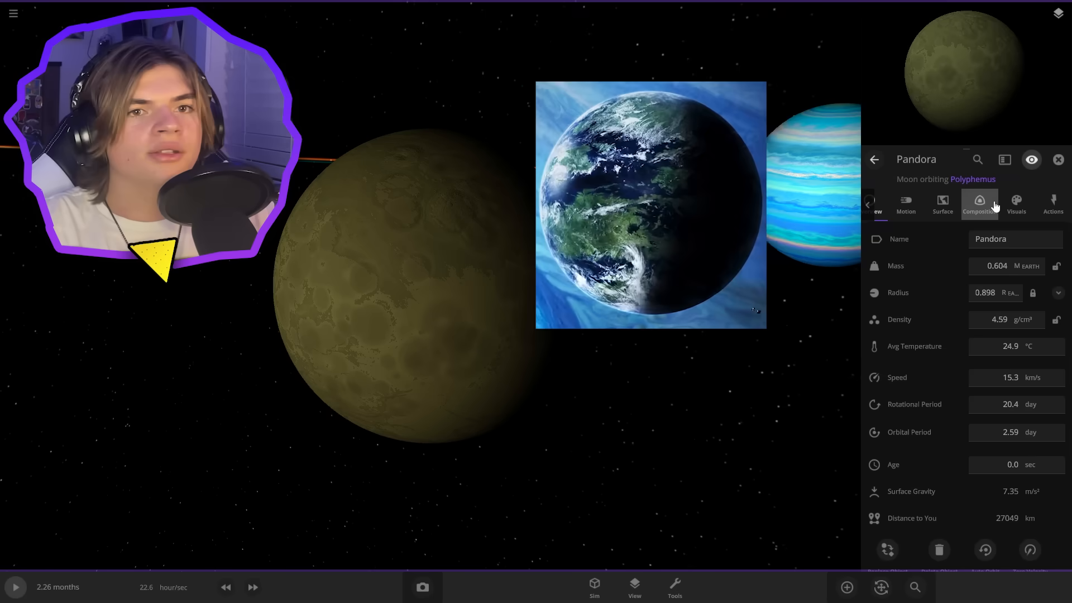
Give Pandora the Planet 11 elevation map plus a second map for sprawling continents and oceans.
left_click(942, 203)
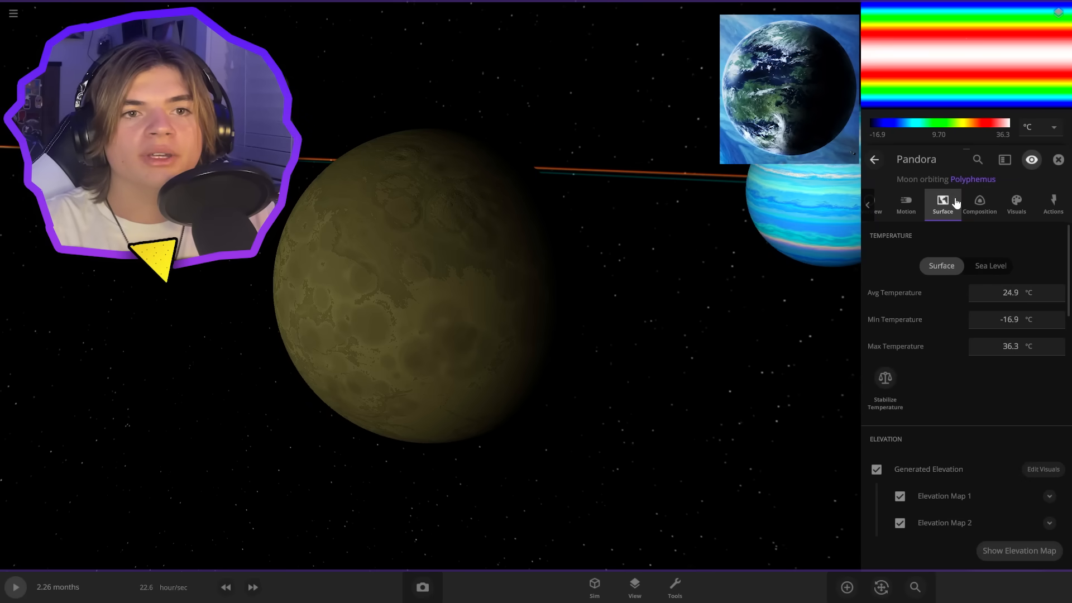
scroll("down", 3)
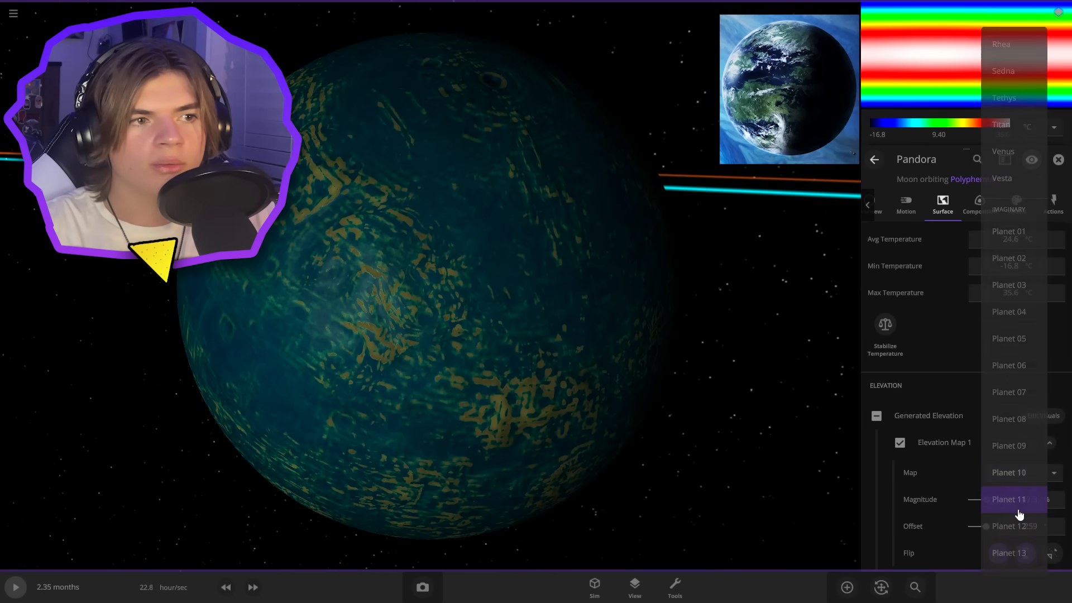
left_click(1008, 499)
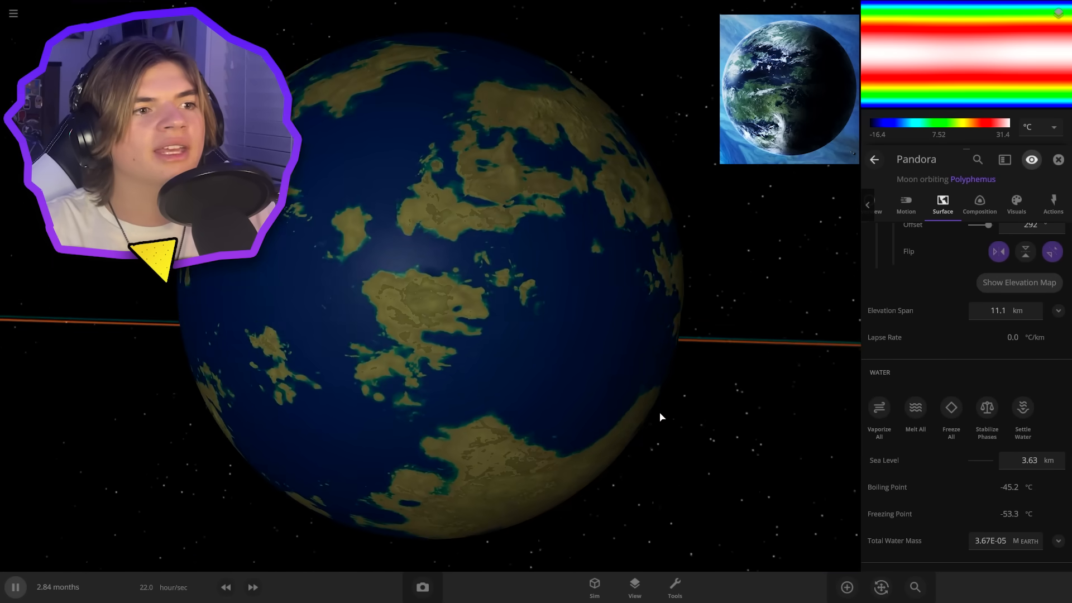
left_click(633, 587)
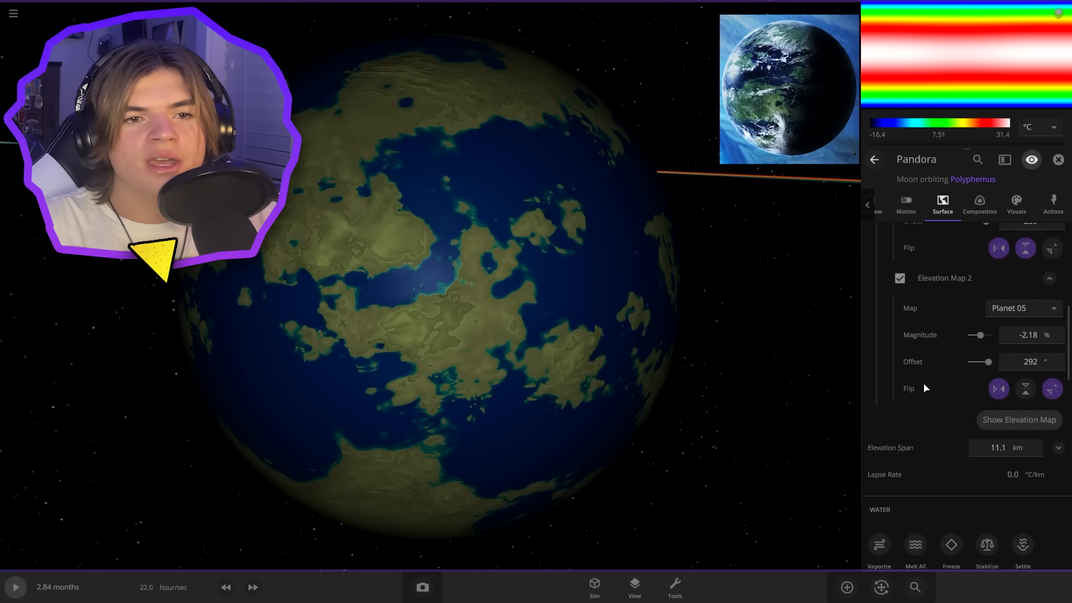
scroll("down", 3)
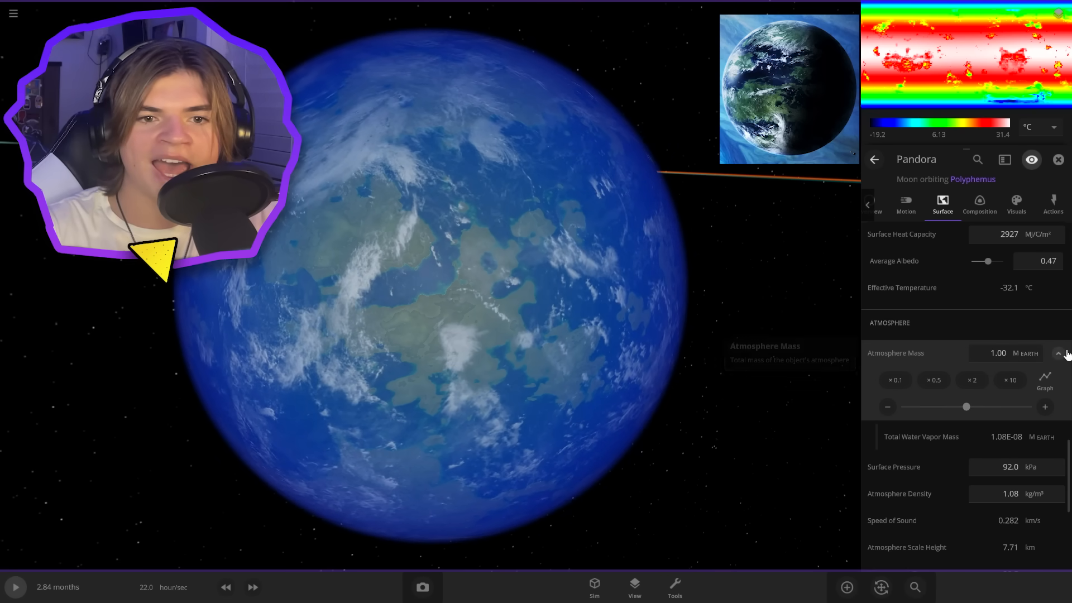
Give Pandora a 1.00 Earth-mass atmosphere with custom opacity lowered to 25%.
scroll("down", 3)
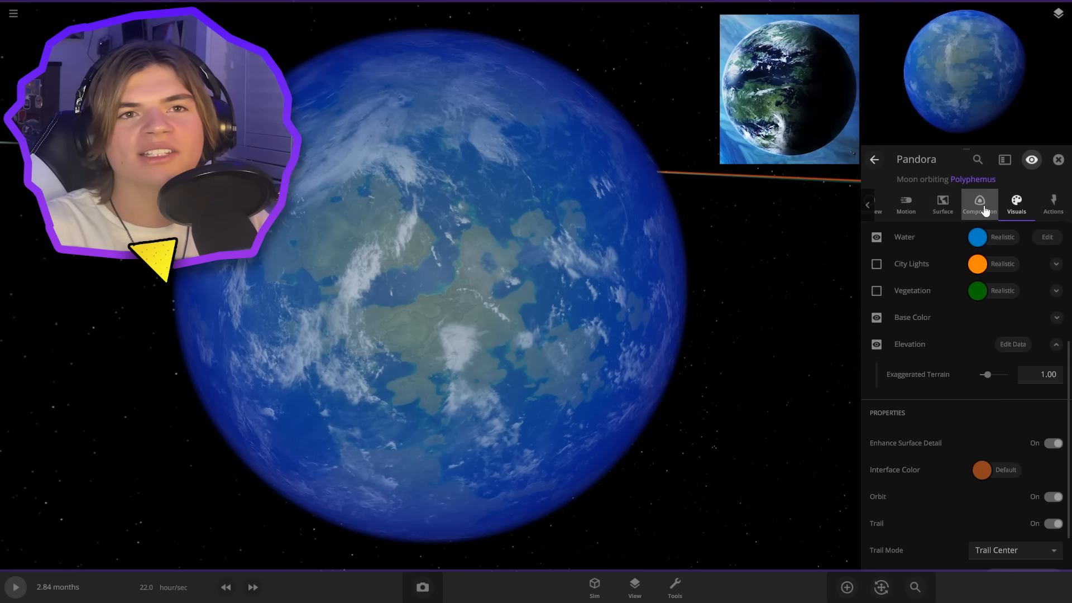
left_click(979, 204)
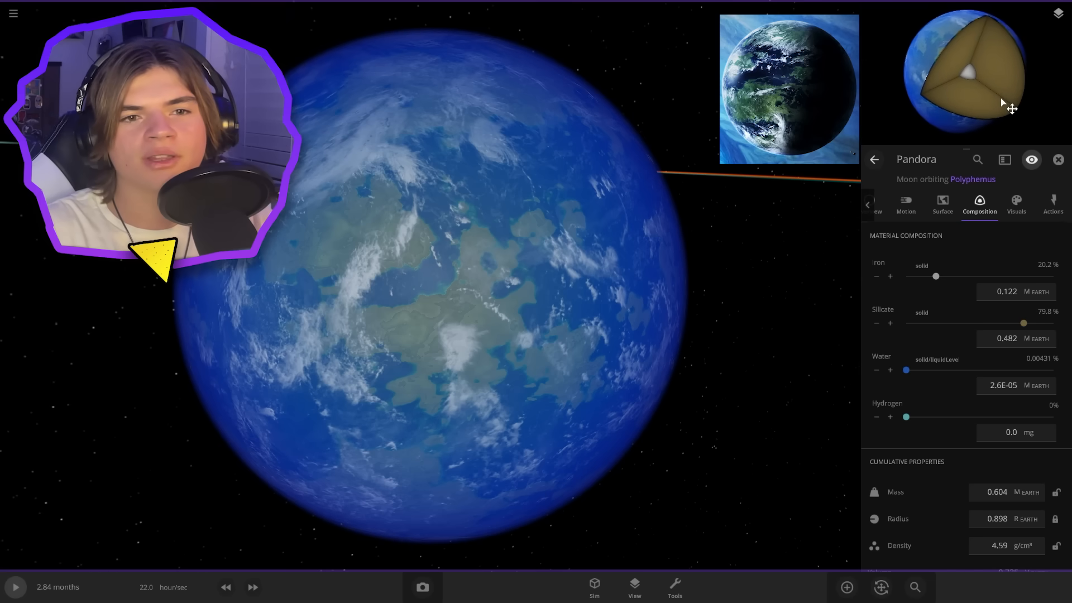
left_click(1015, 205)
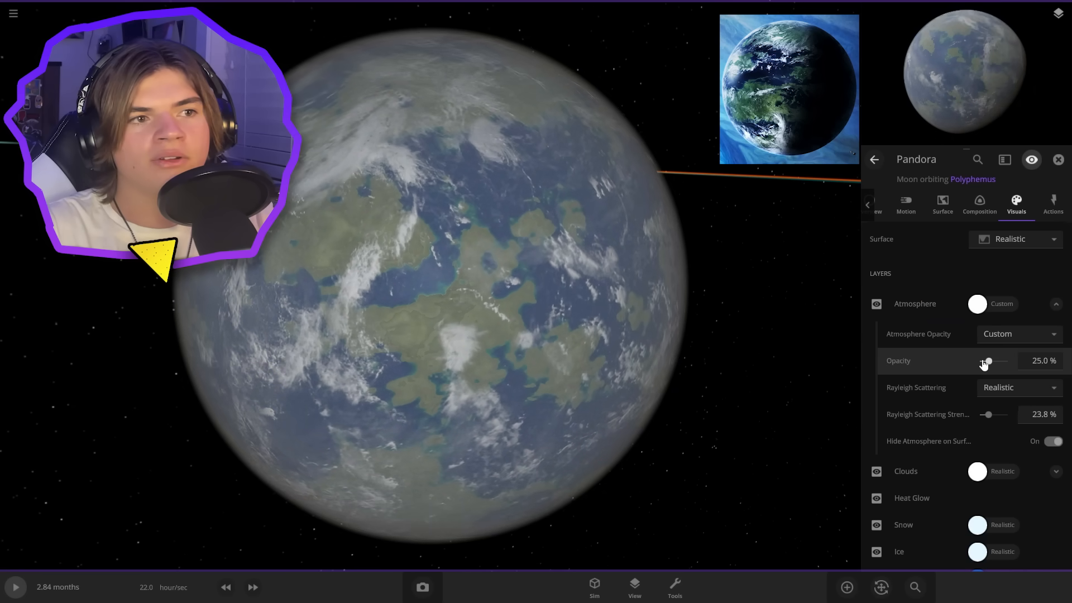
left_click_drag(988, 361, 983, 361)
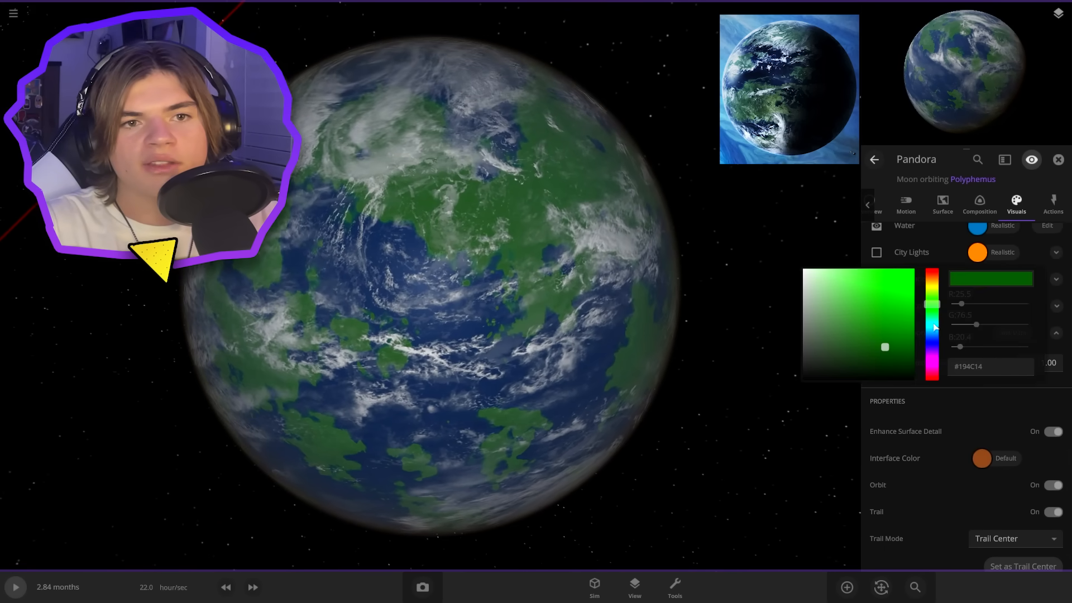
Pick a dark green for Pandora's Vegetation layer colour.
left_click_drag(886, 349, 898, 343)
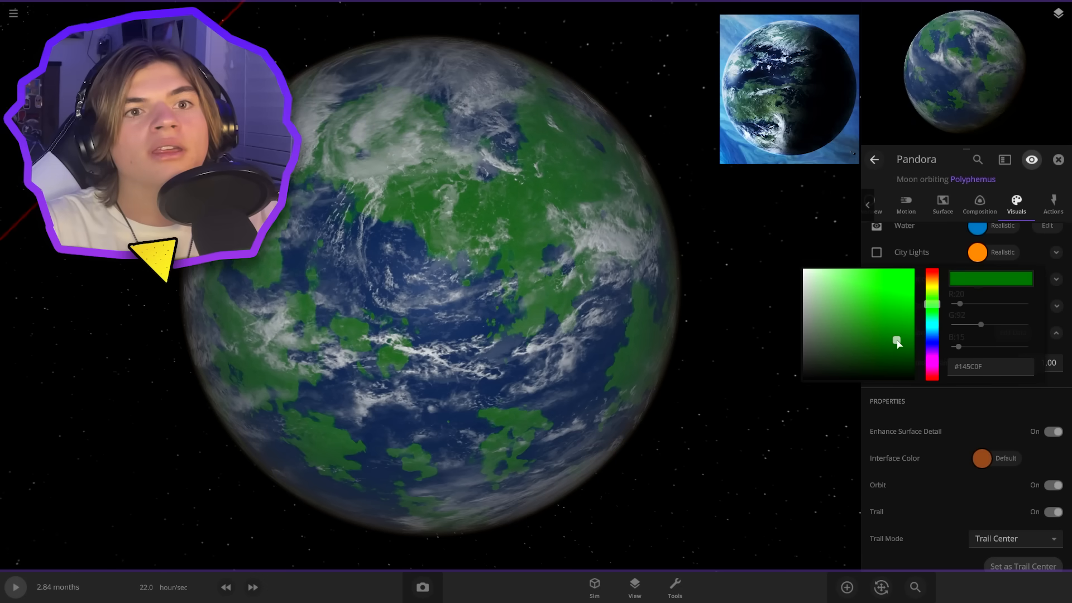
left_click_drag(897, 342, 897, 348)
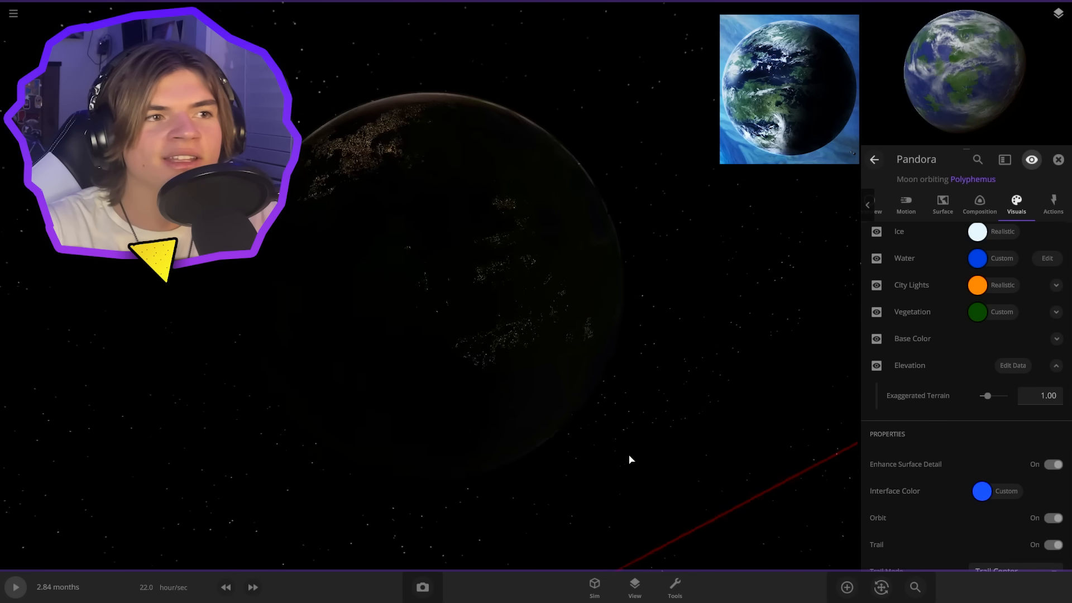
Set Pandora's City Lights colour to cyan #01FEE9.
left_click(977, 258)
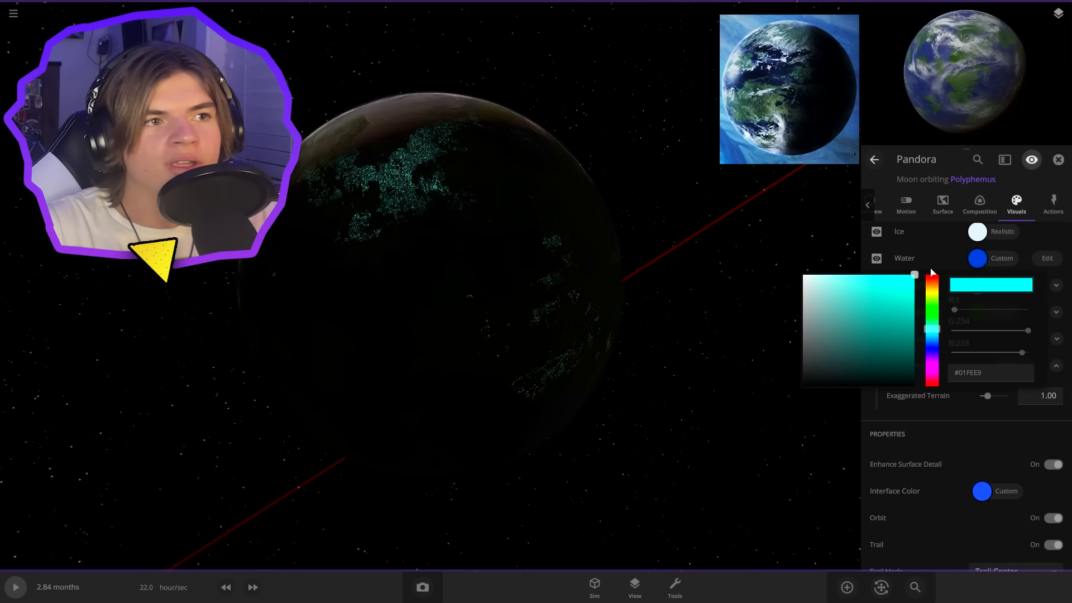
left_click(1055, 285)
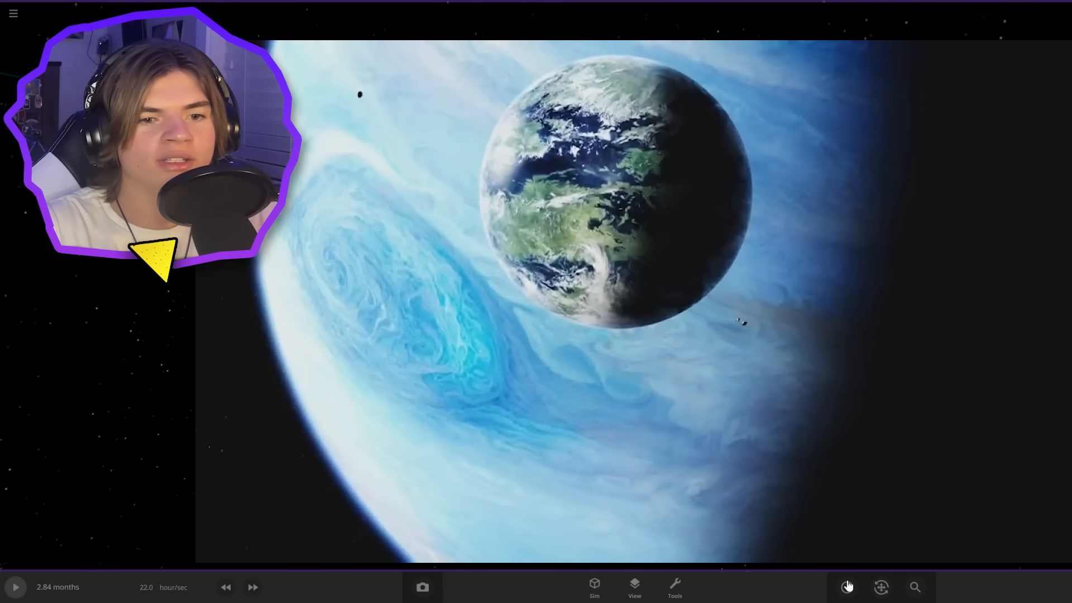
Bring up the Add catalogue and choose a Random Small Moon to orbit Polyphemus.
left_click(846, 587)
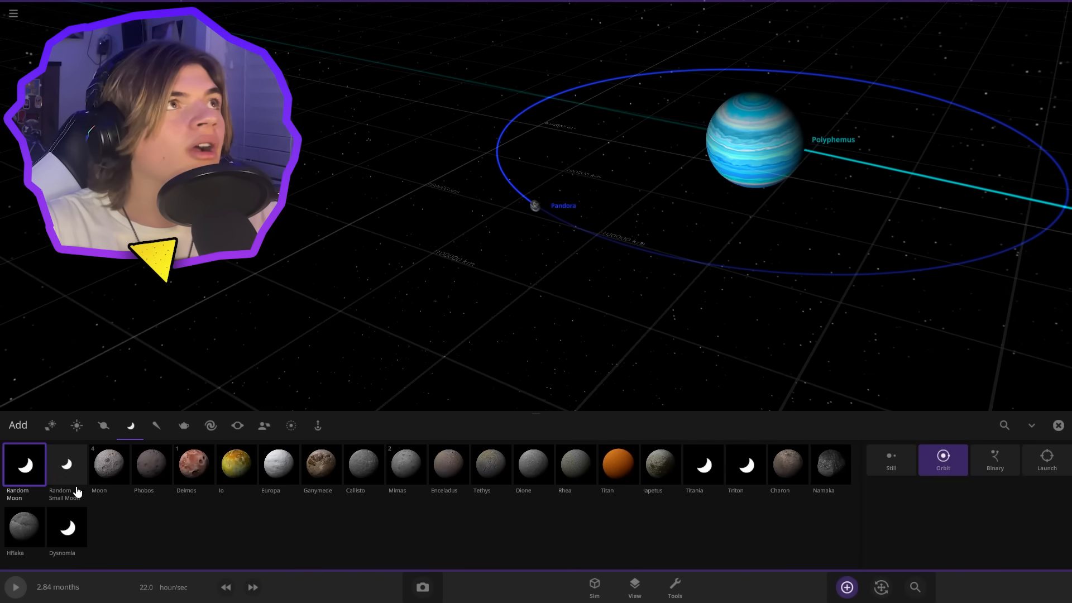
left_click(66, 468)
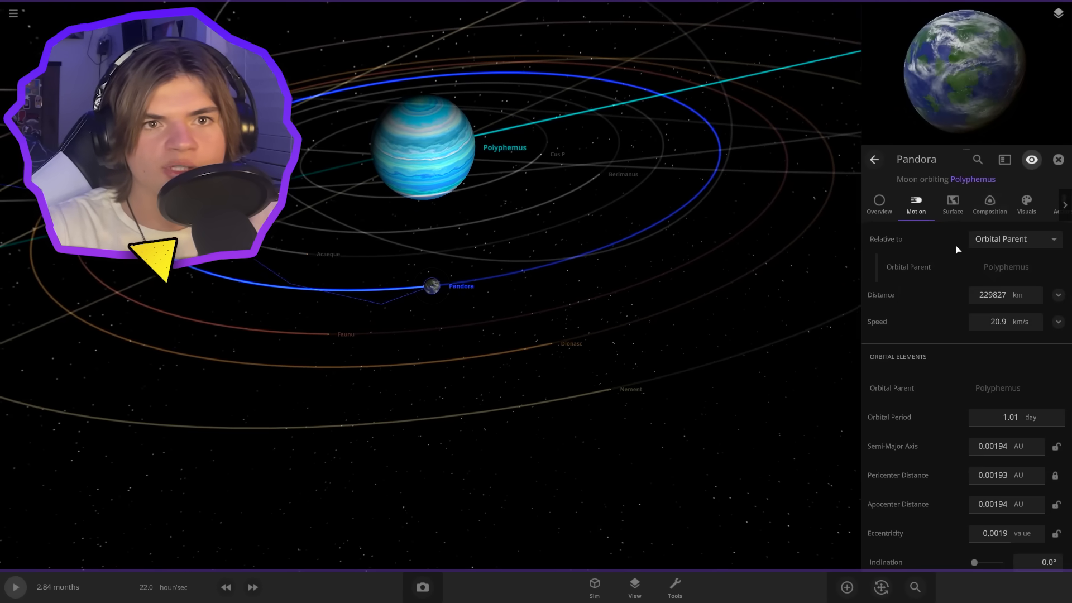
Read Pandora's 22.6 °C average surface temperature, then resume the simulation.
left_click(951, 204)
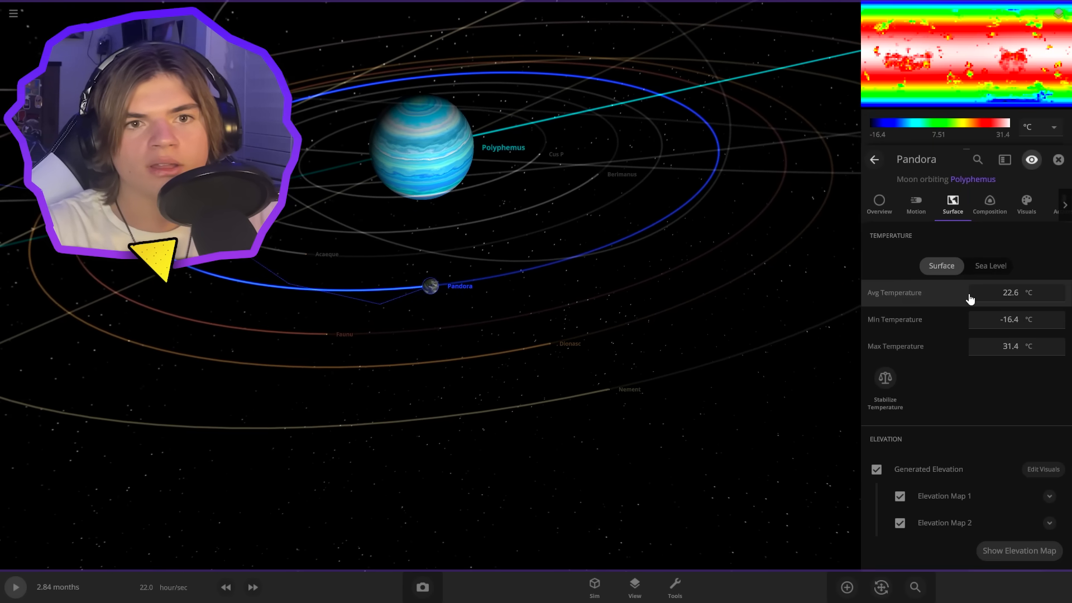
left_click(13, 587)
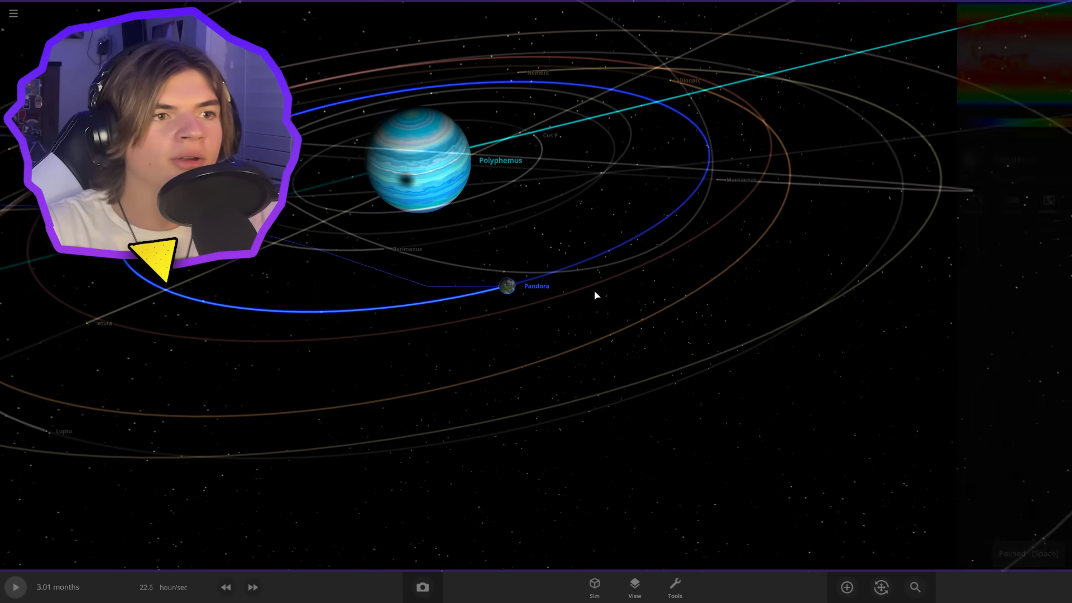
Slow time to about 17 min/sec and orbit the camera close around banded Polyphemus.
left_click(226, 586)
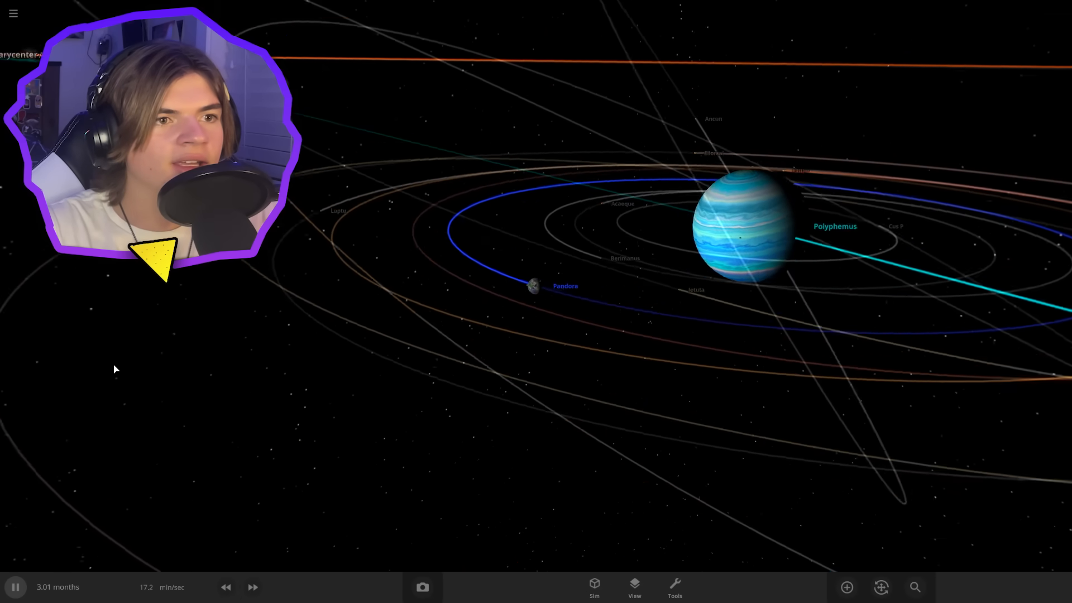
left_click(254, 586)
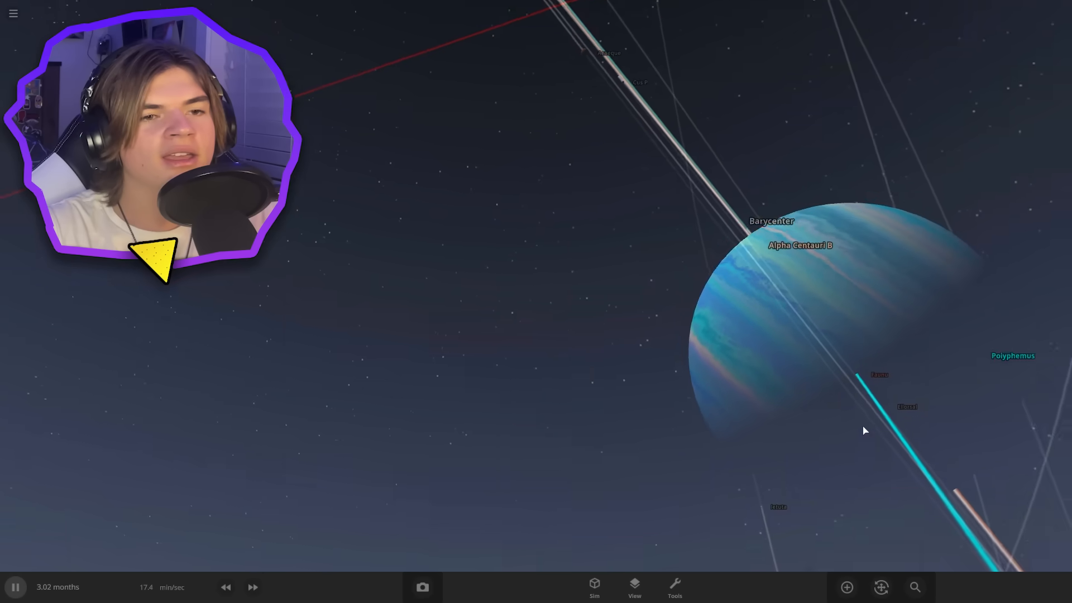
left_click(253, 586)
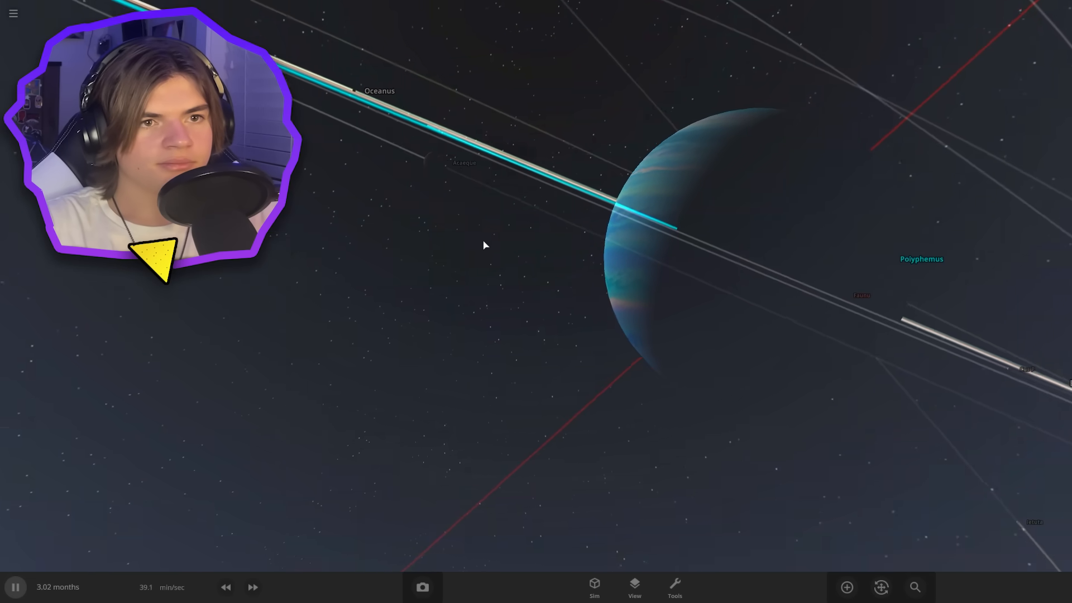
left_click_drag(486, 246, 294, 245)
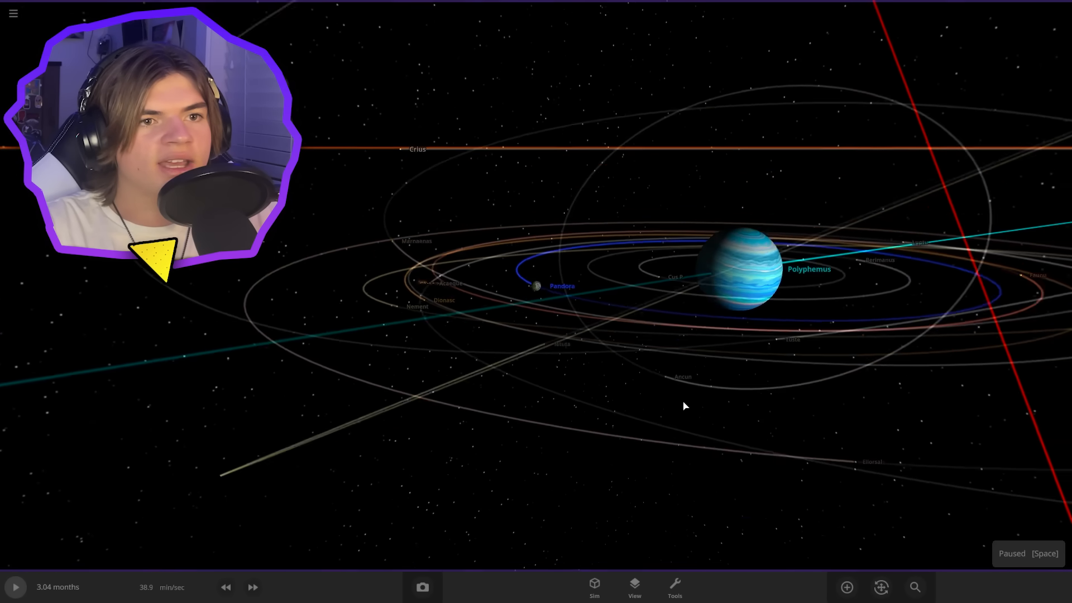
Select Pandora and review its Surface water values, boiling near 97 °C and freezing near 0 °C.
left_click(536, 285)
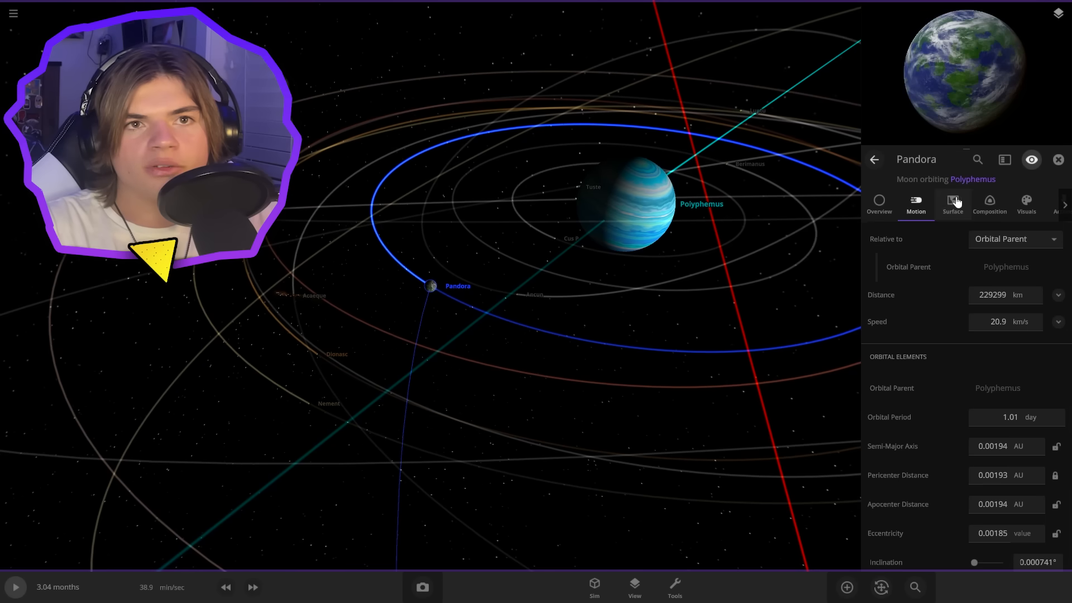
left_click(951, 203)
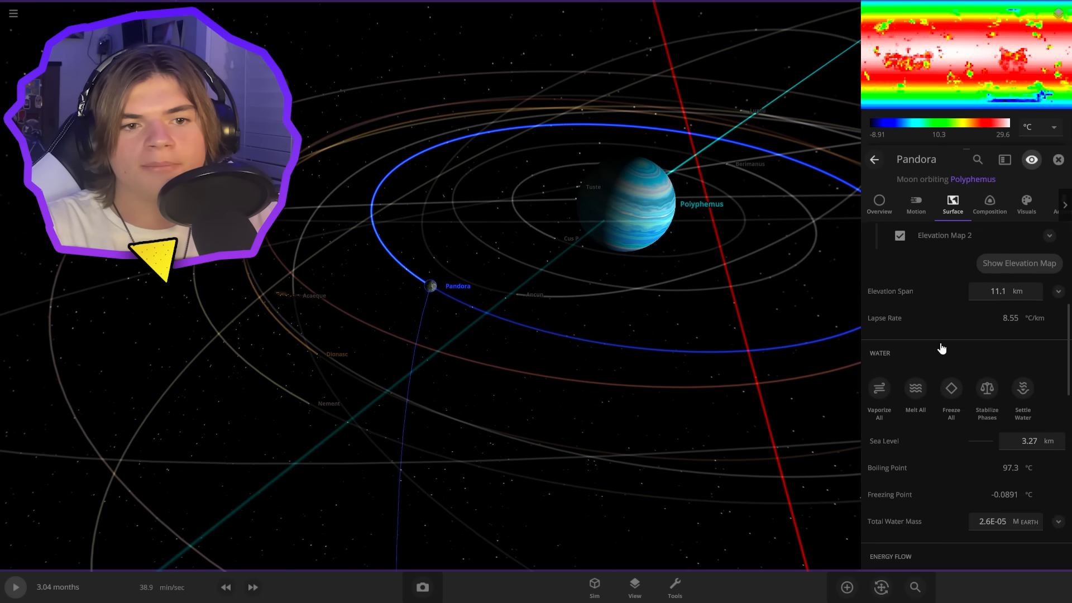
left_click(916, 206)
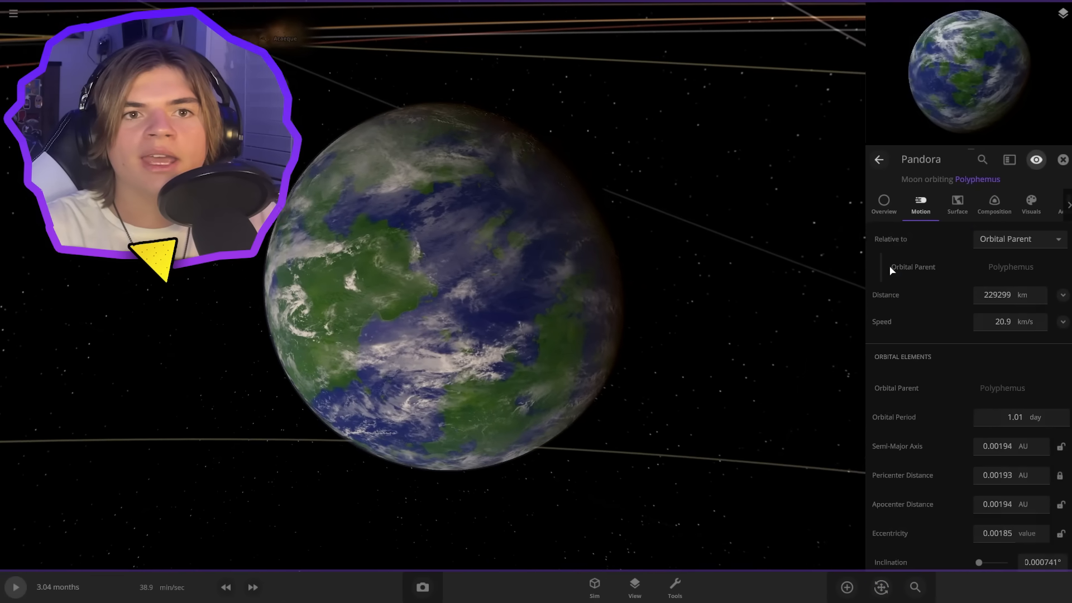
View Pandora's Composition comparisons: 93.0% Earth similarity and 39.6% life likelihood.
left_click(988, 205)
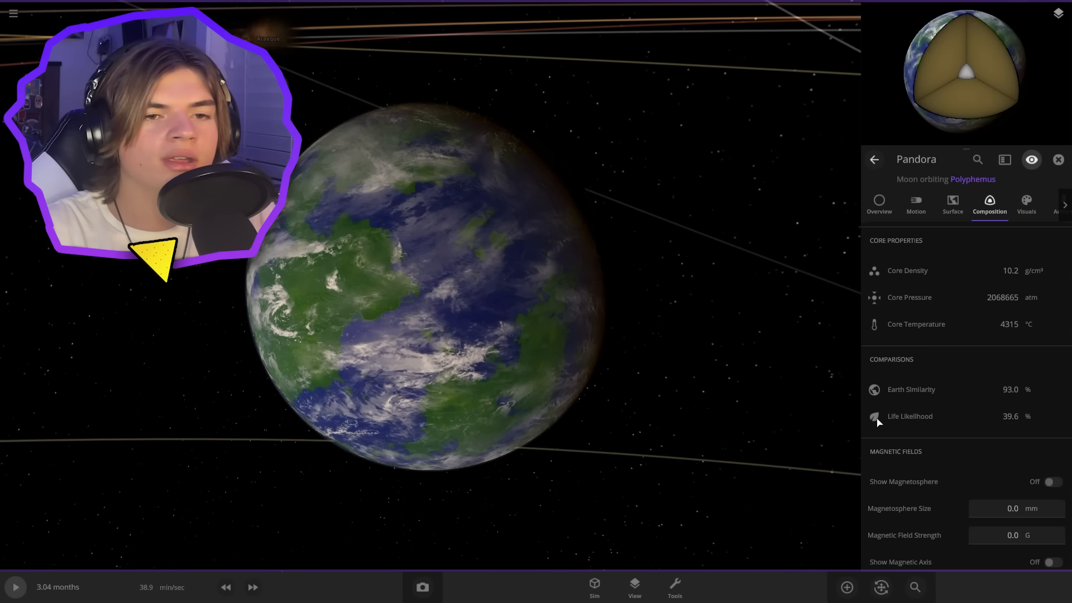
scroll("down", 3)
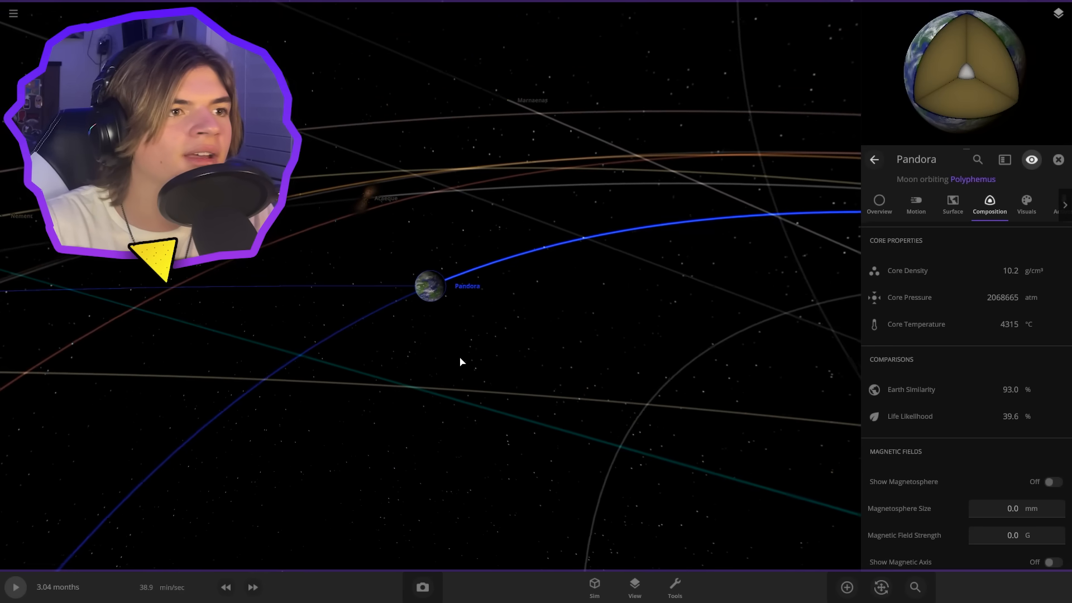
scroll("down", 3)
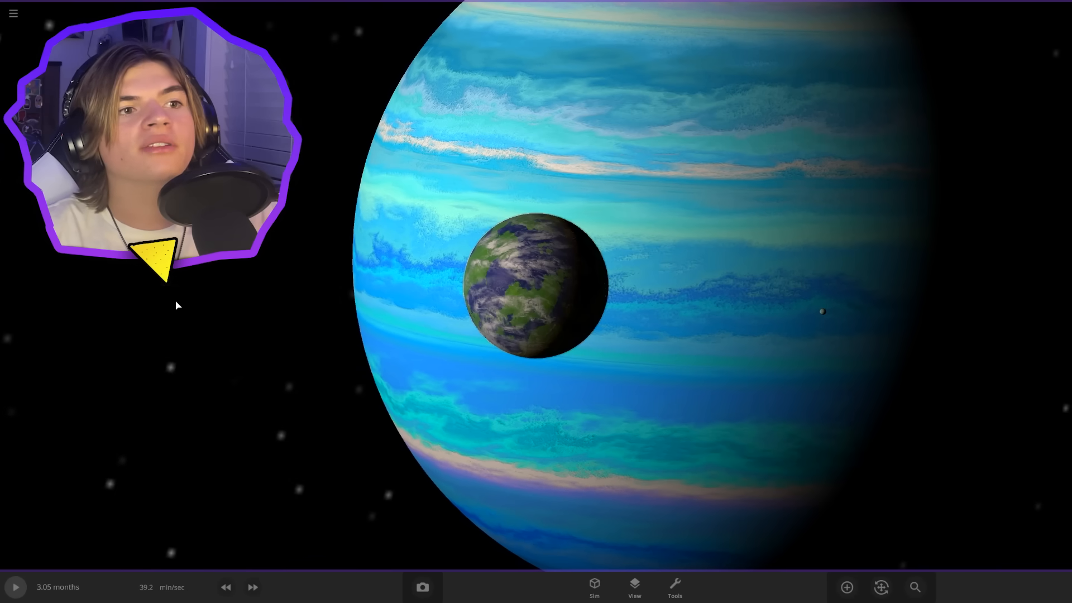
Show Pandora's compact info card listing 0.604 Earth masses, 22.7 °C and 23.7 km/s.
left_click(526, 284)
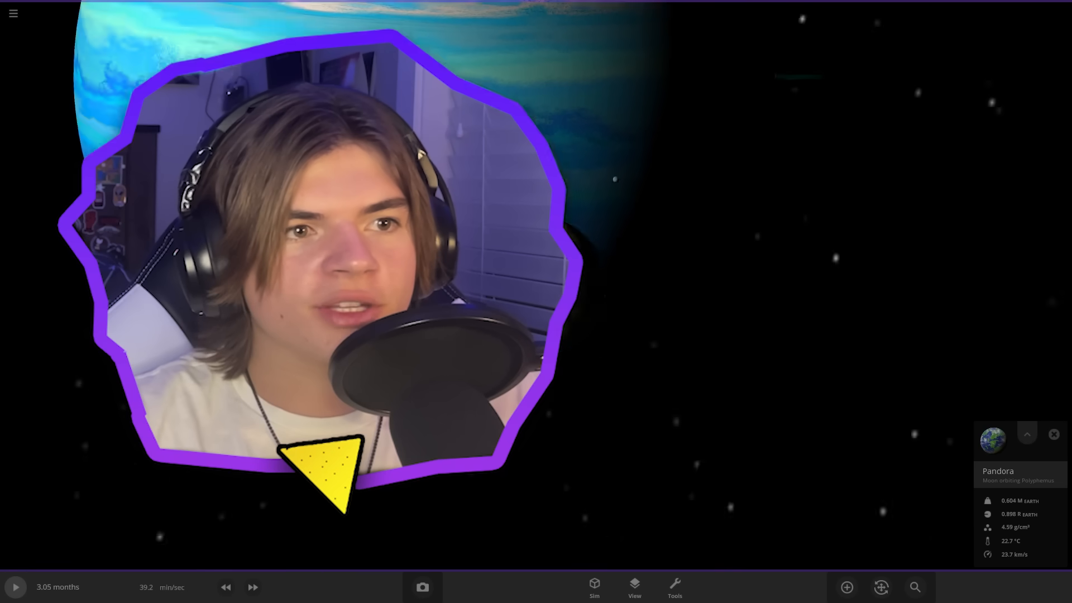